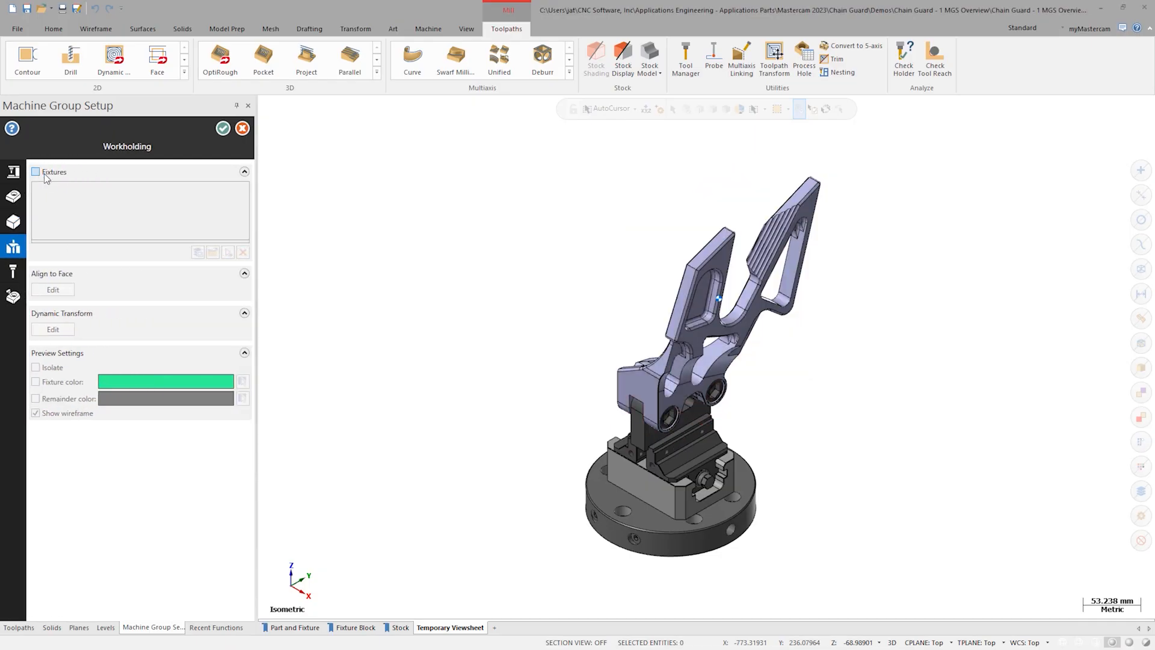
Enable Fixtures for workholding and start picking the Quick Point Stud fixture solids.
click(35, 172)
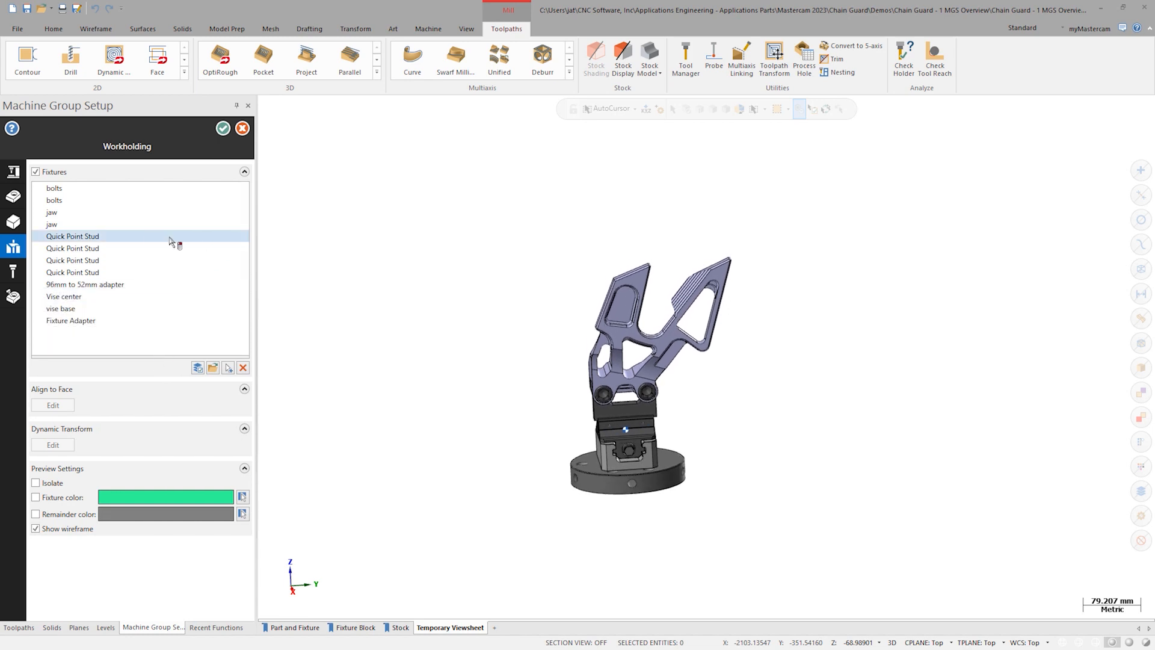
click(52, 224)
text(studs)
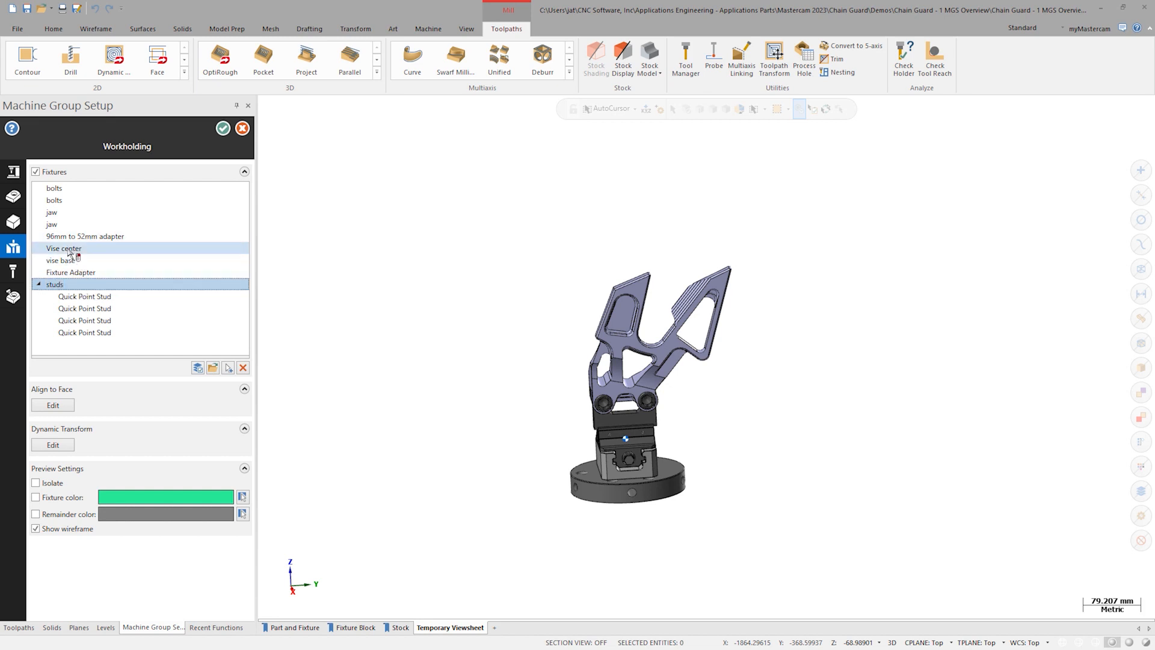
Select Vise center and vise base together for the 'vise' group.
click(59, 260)
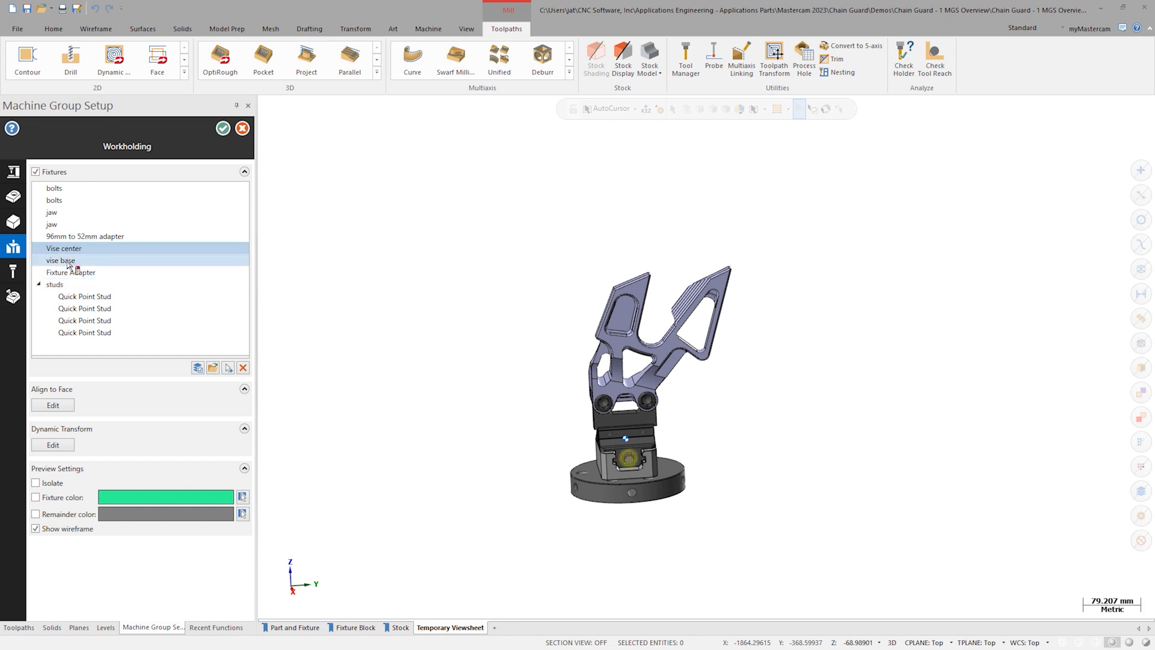
click(53, 217)
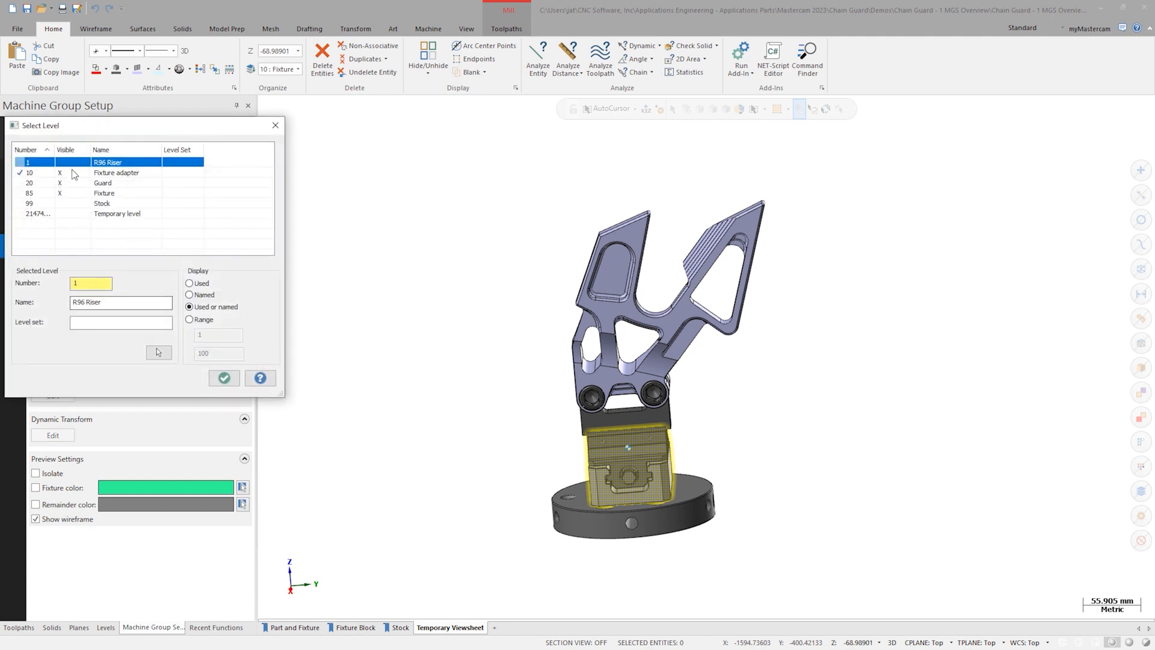
Add level 1 R96 Riser as a fixture and begin editing its dynamic transform.
click(224, 378)
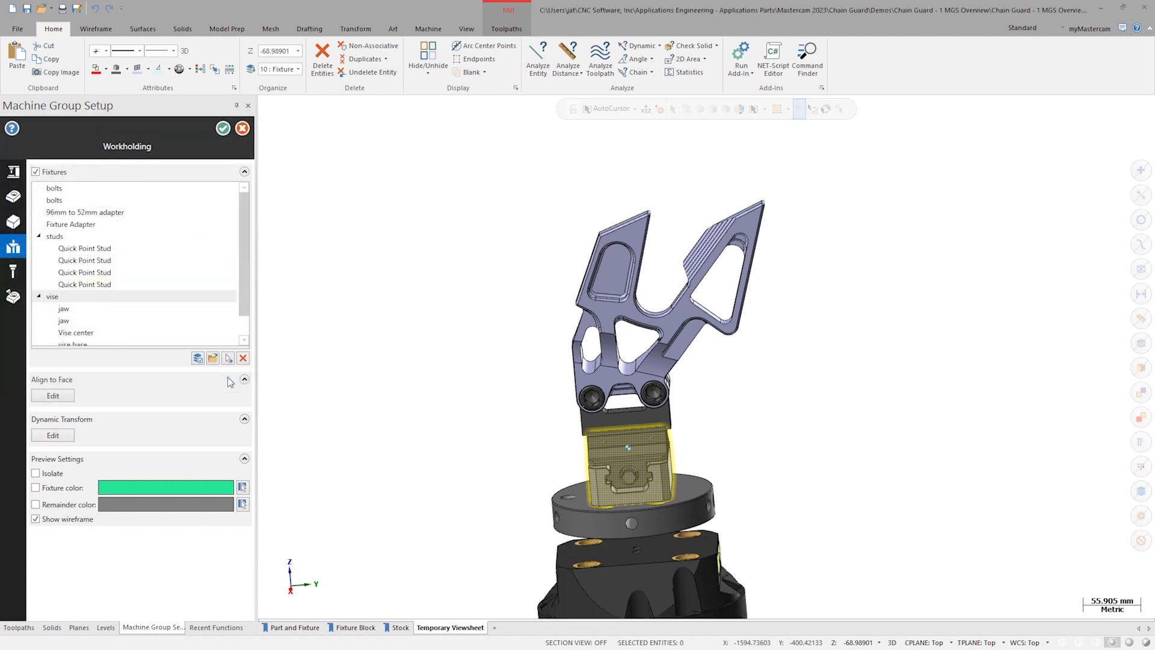
click(76, 333)
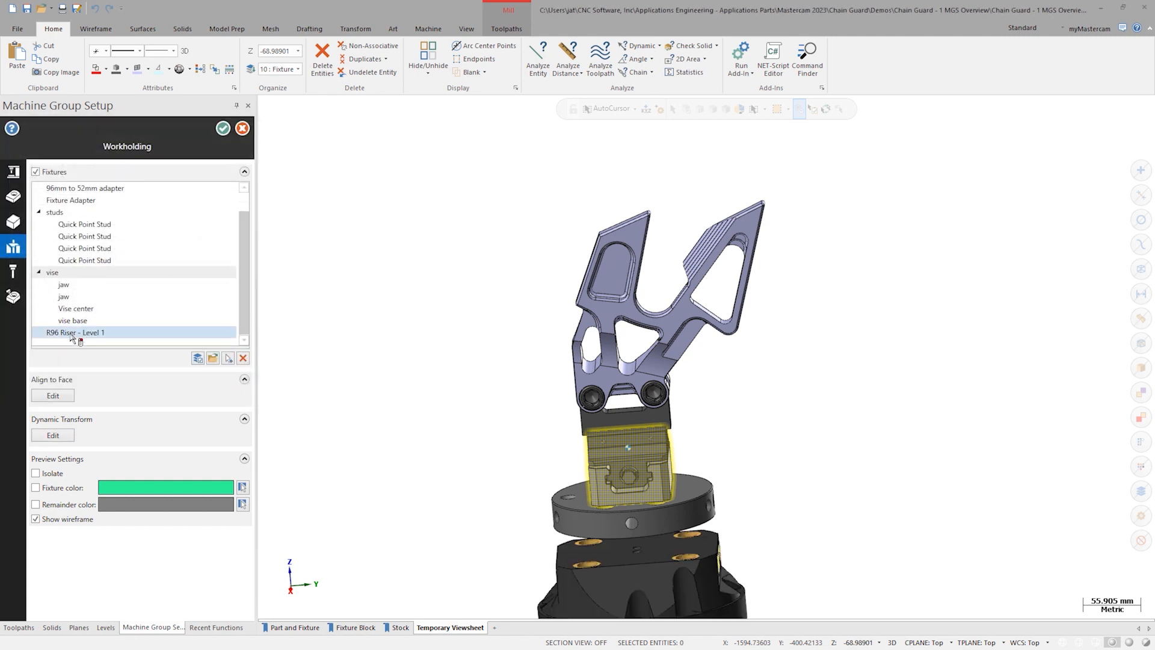
click(52, 435)
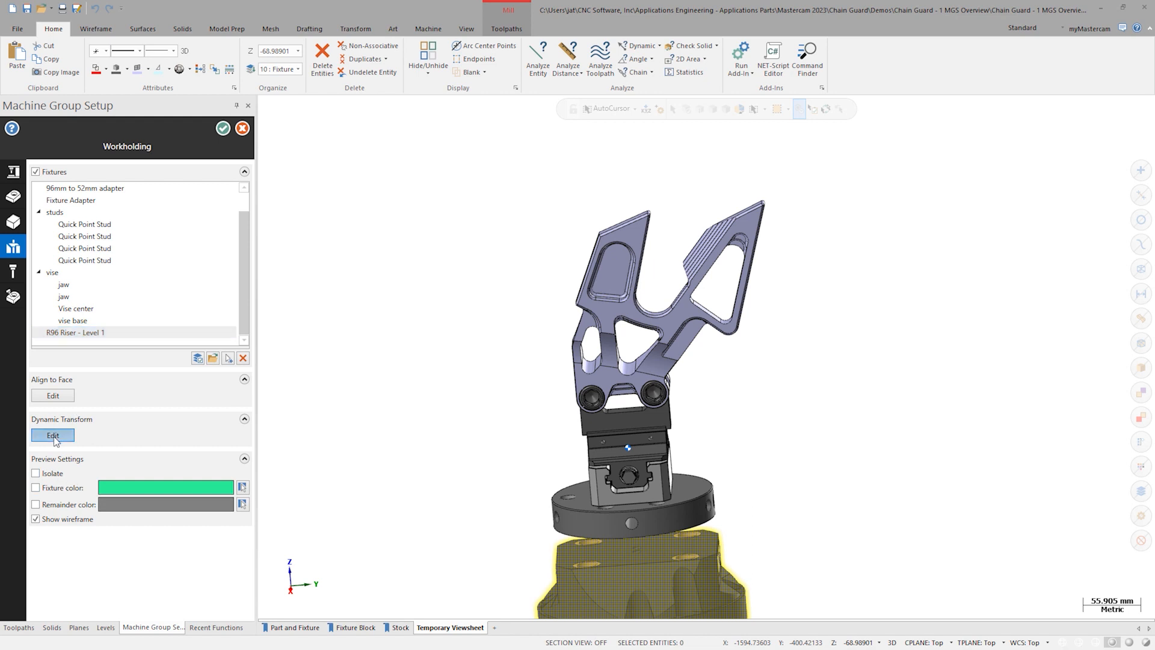
Position the R96 Riser beneath the round fixture base and accept the transform.
click(52, 435)
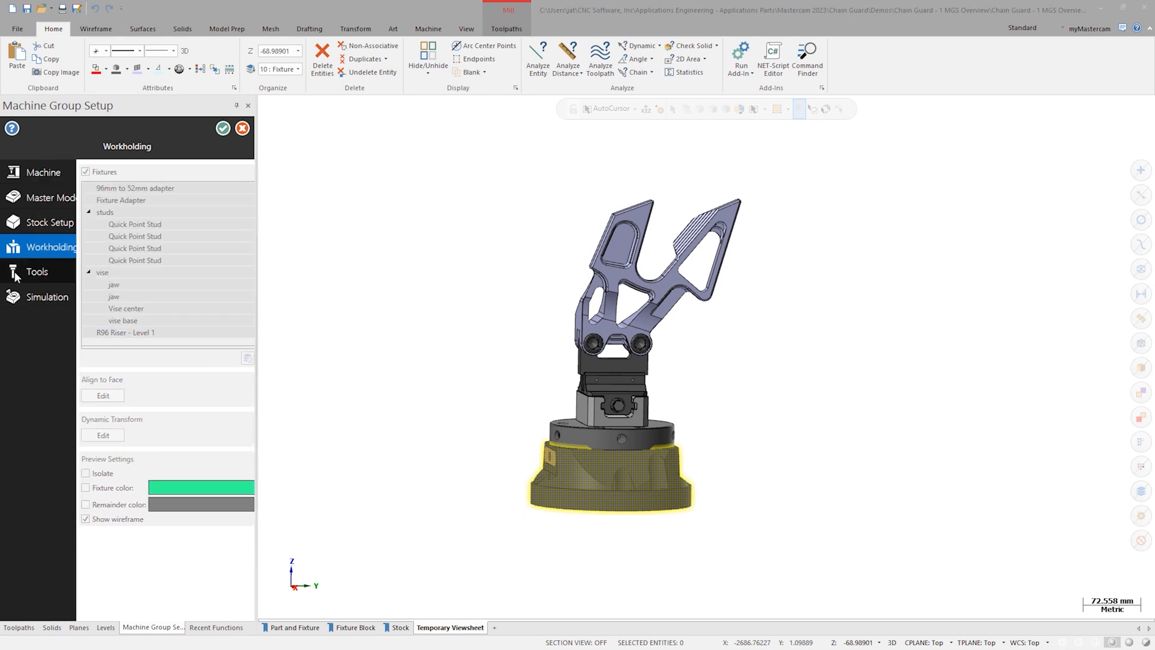
Open the Tool Manager from the Tools page, showing the 12 Bull-Nosed Endmill.
click(37, 272)
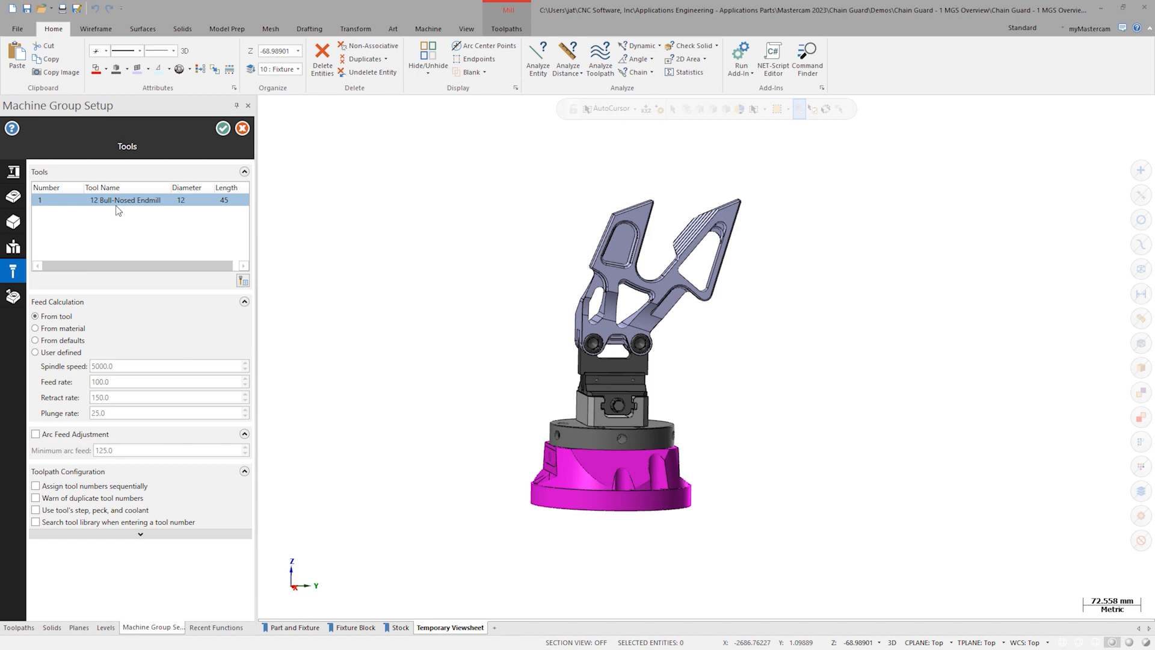
mouse_move(243, 281)
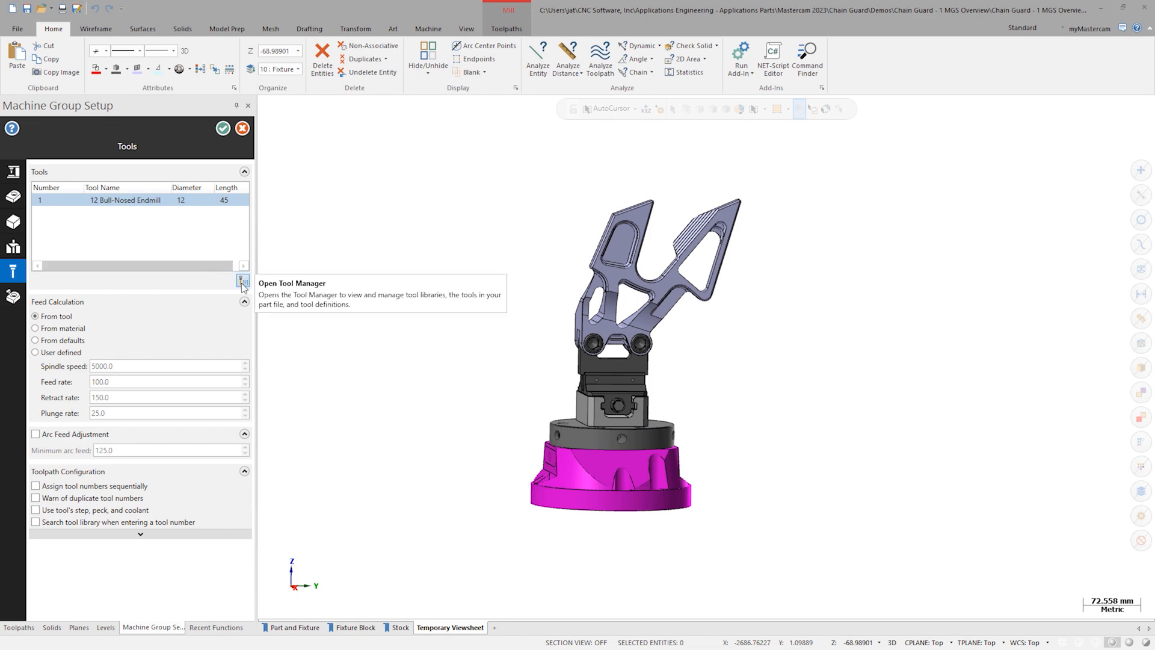
click(243, 280)
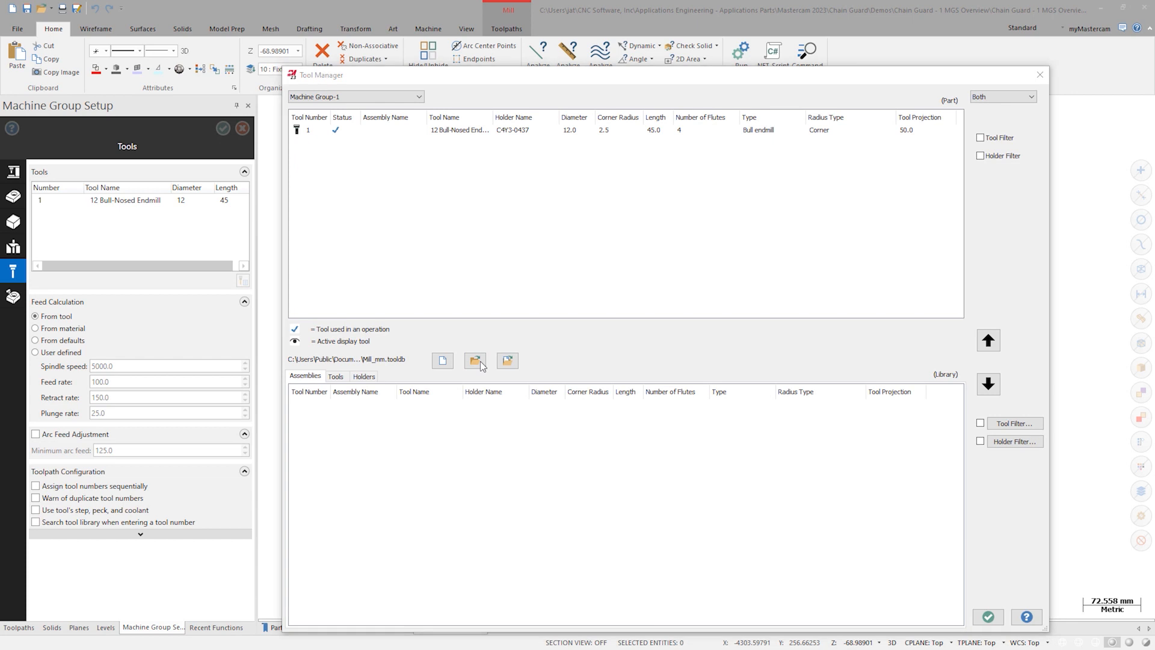
Load the tool library and copy tools 2–4 into the part.
click(475, 361)
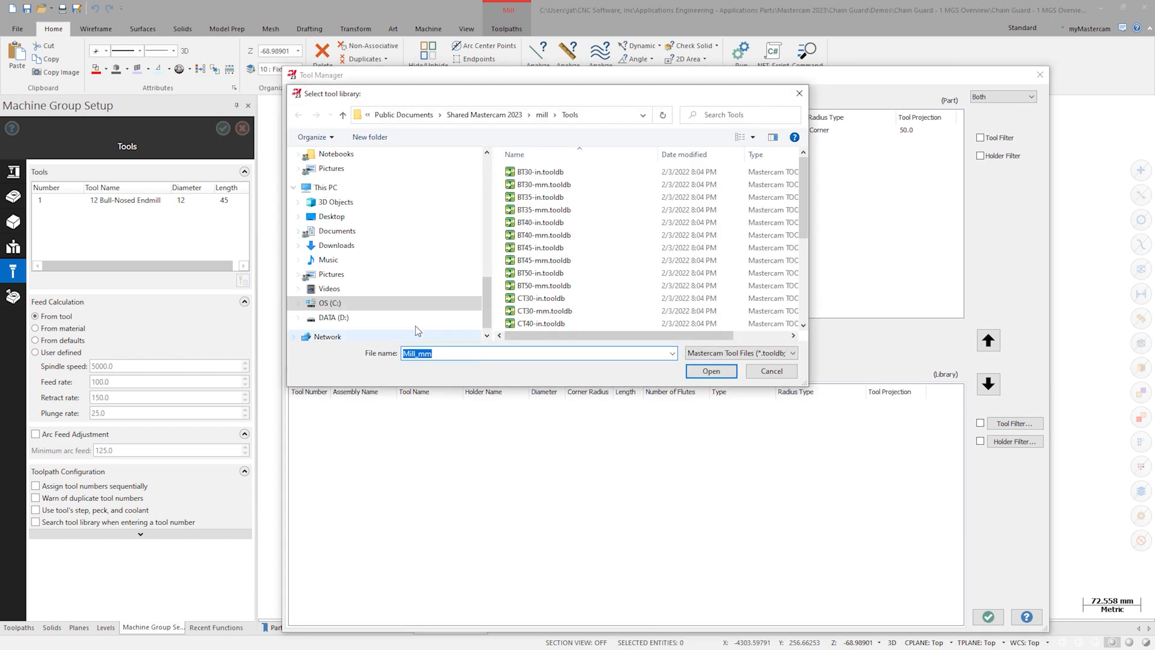
scroll(up, 3)
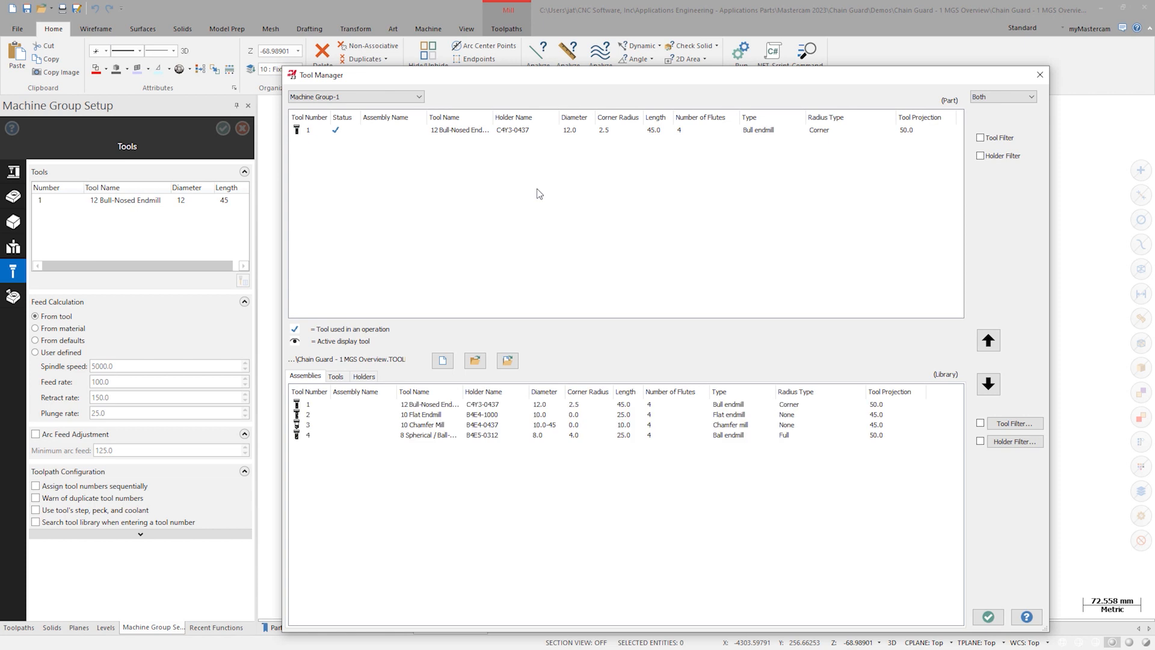
mouse_move(416, 423)
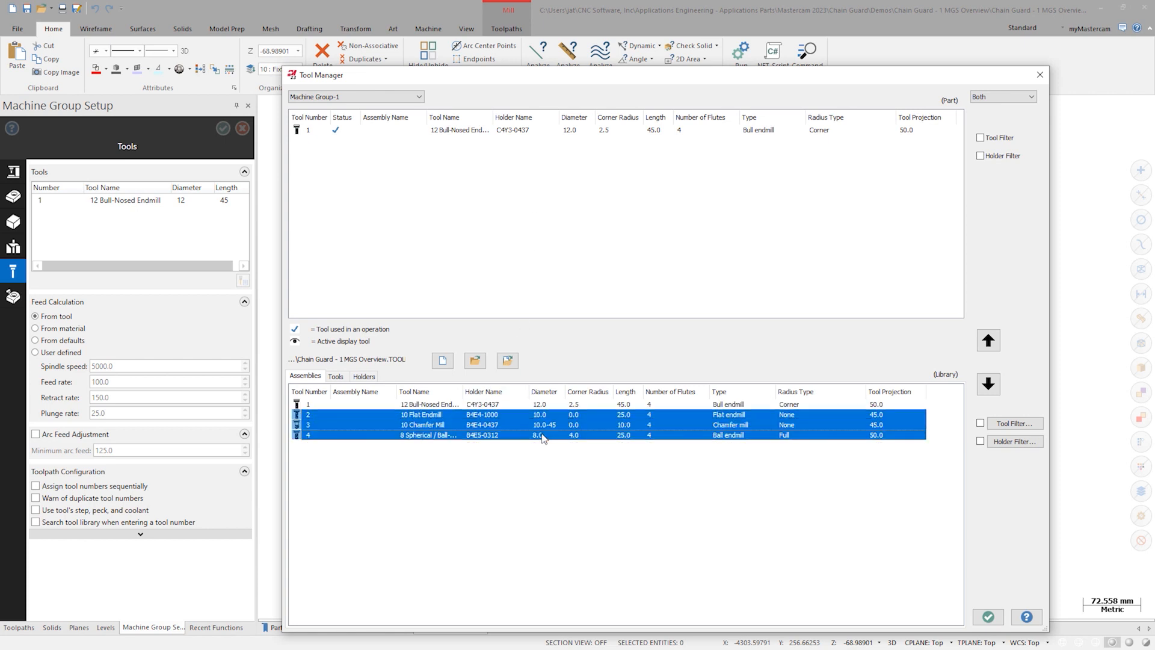
click(988, 341)
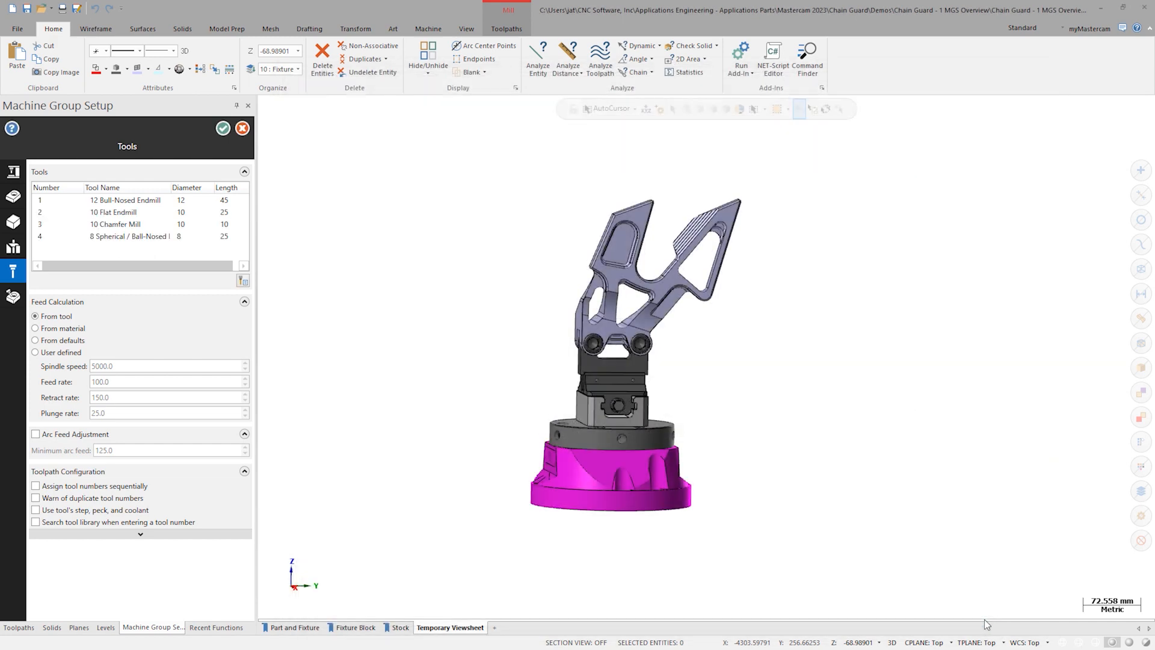
mouse_move(356, 329)
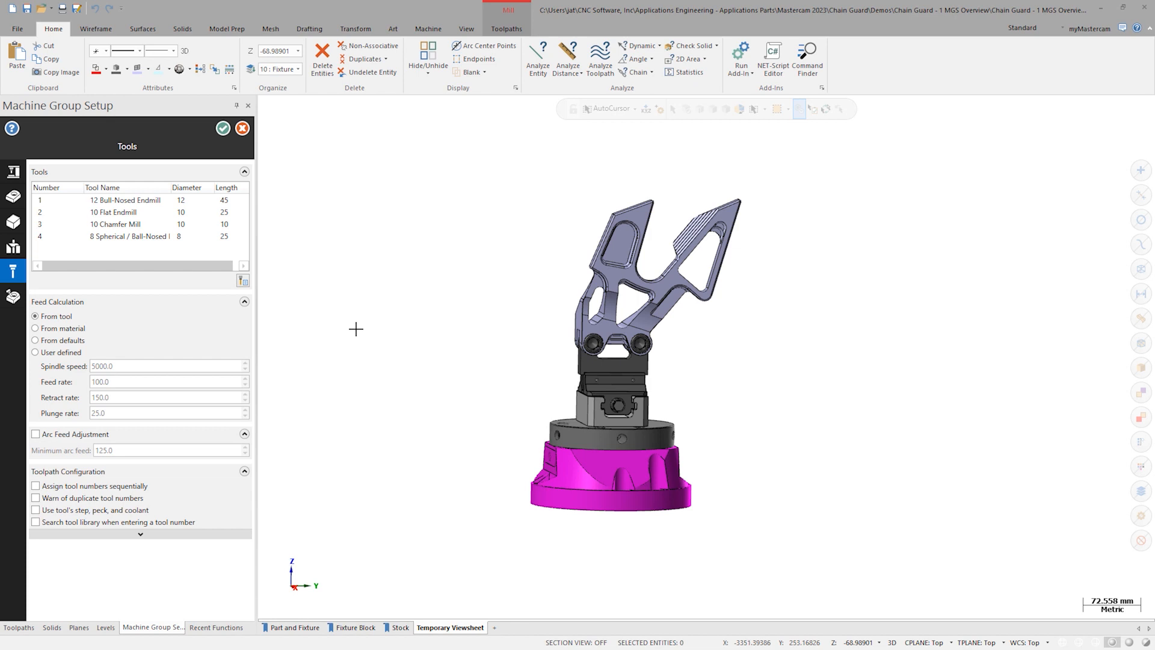